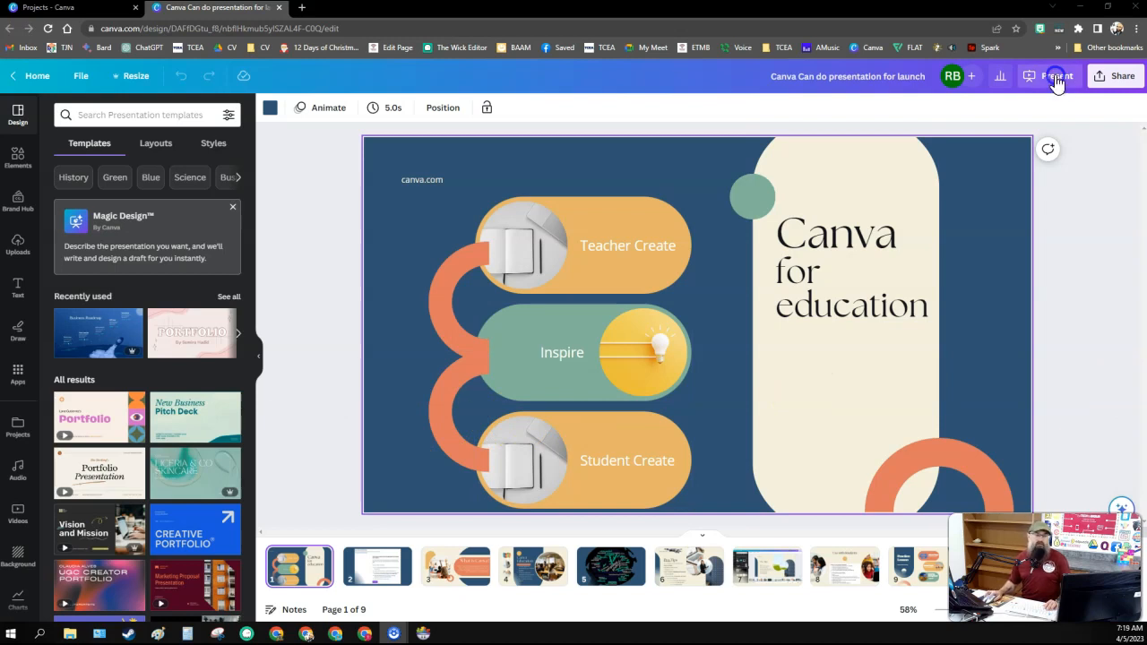
# Step: Enter the Present and record studio and start recording the education presentation
pyautogui.click(1057, 75)
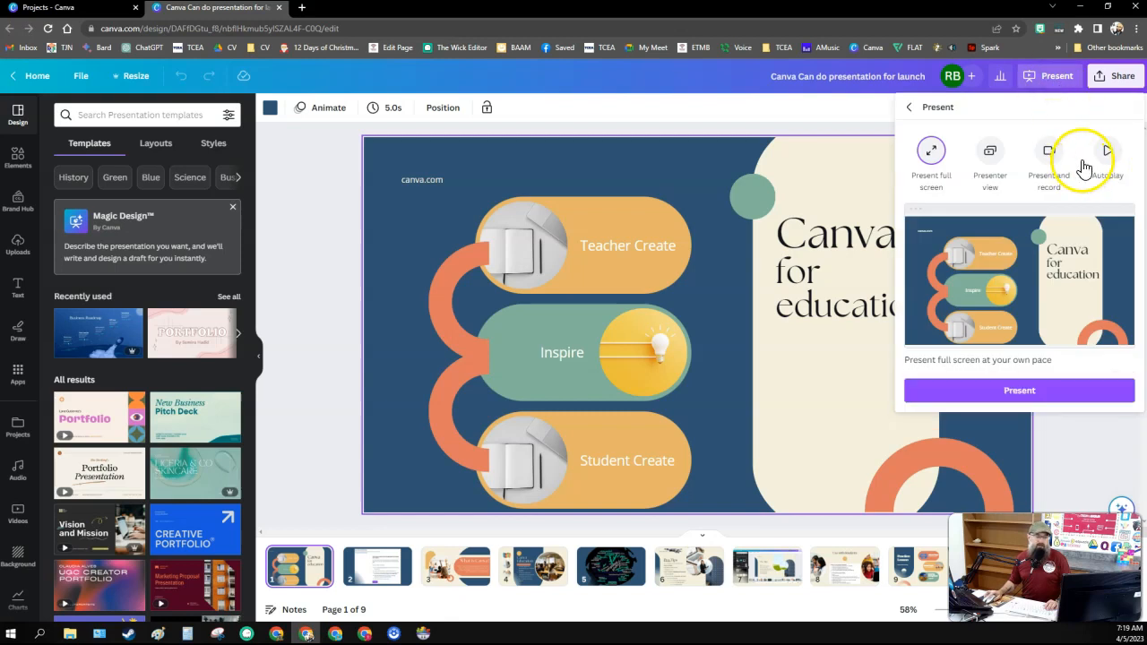
pyautogui.click(1048, 150)
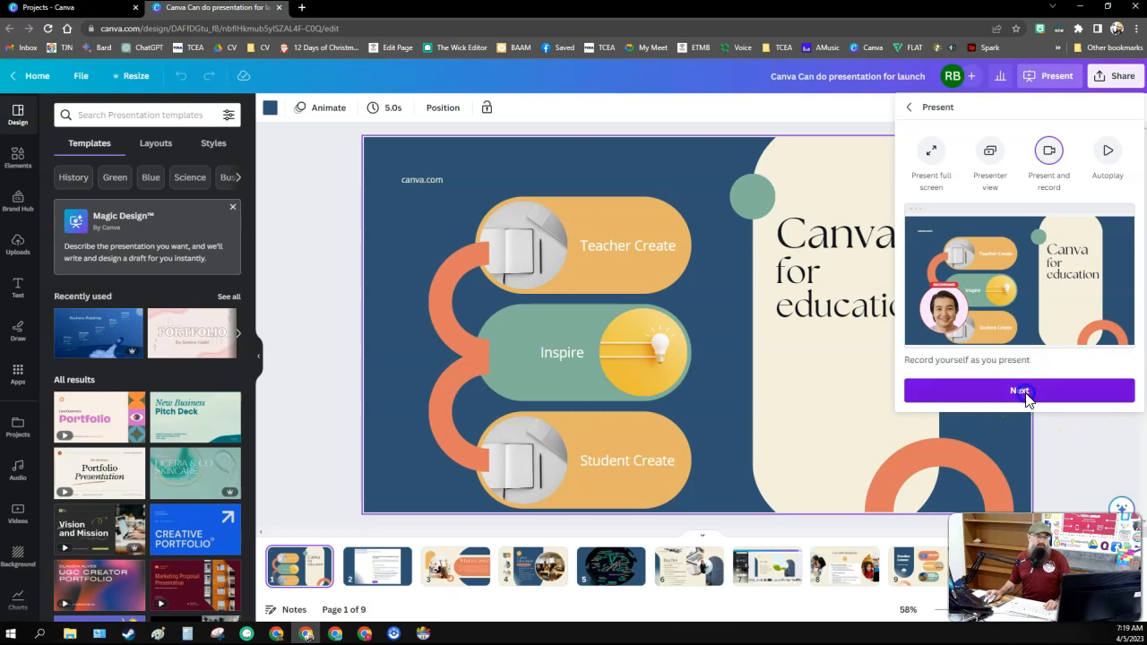
pyautogui.click(1018, 390)
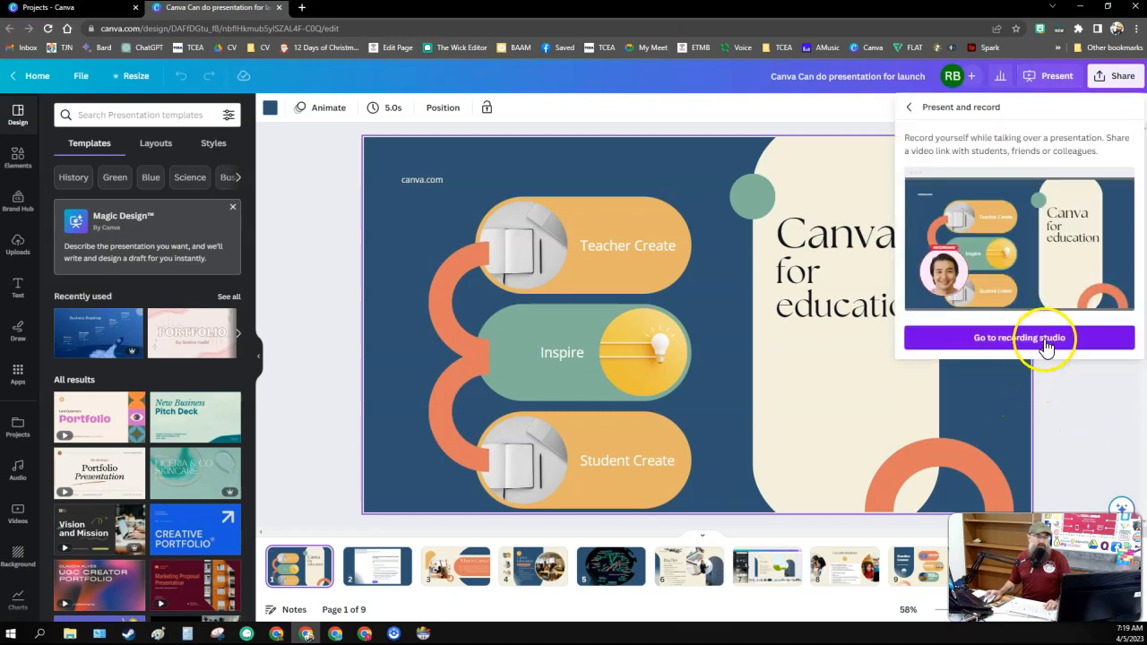
pyautogui.click(1018, 336)
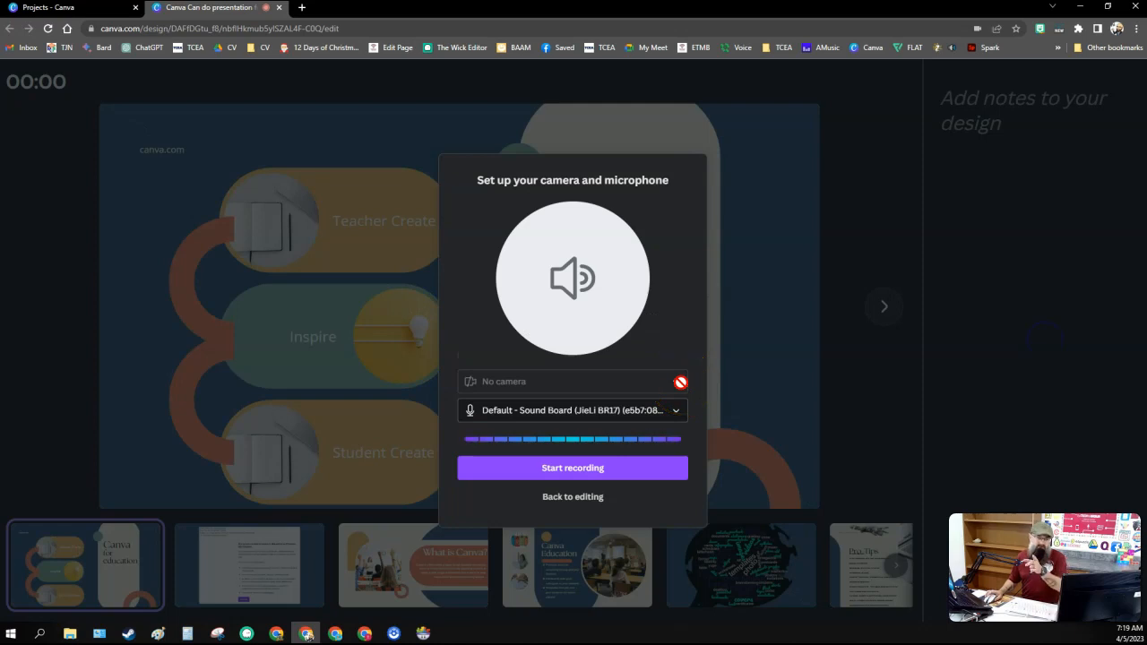
pyautogui.moveTo(621, 473)
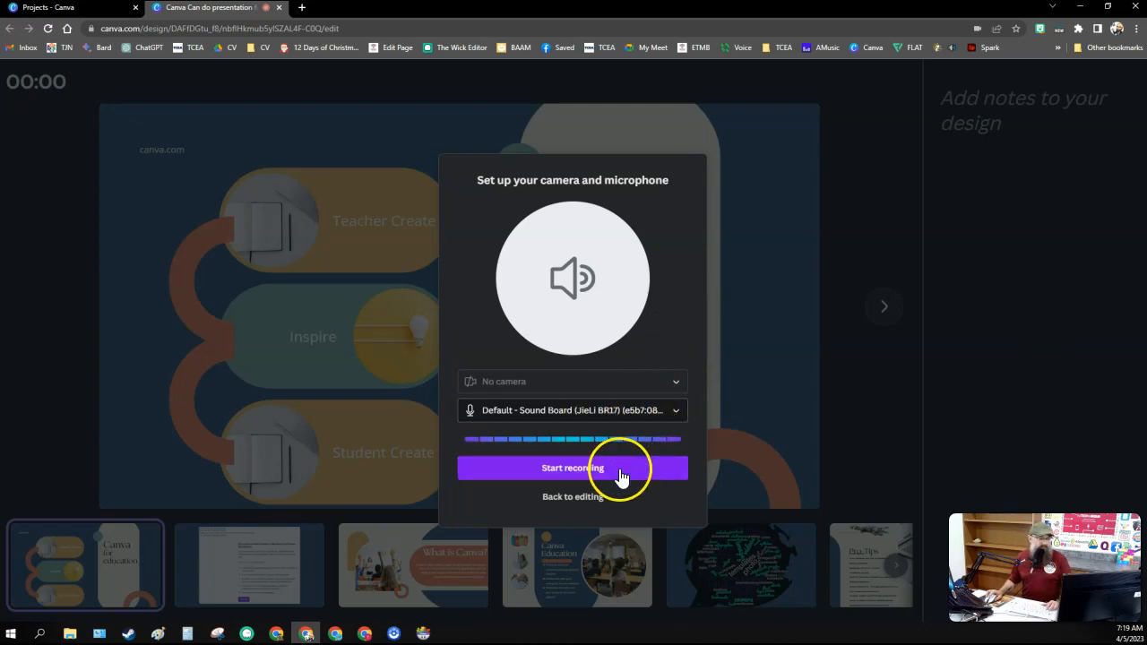
pyautogui.click(573, 468)
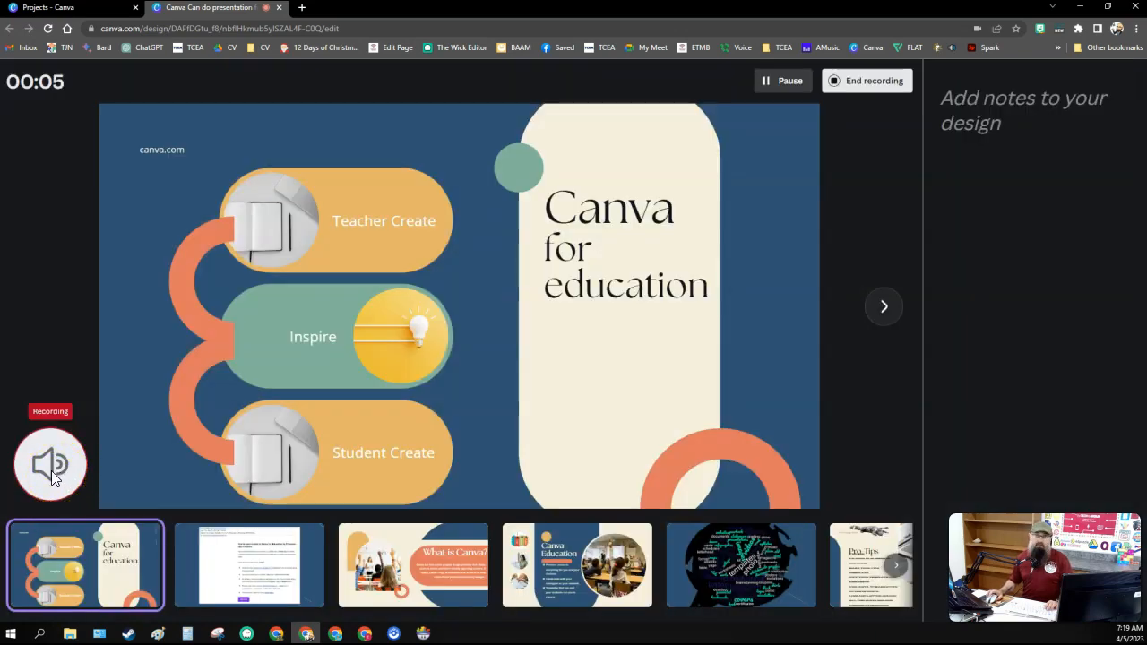
pyautogui.moveTo(296, 374)
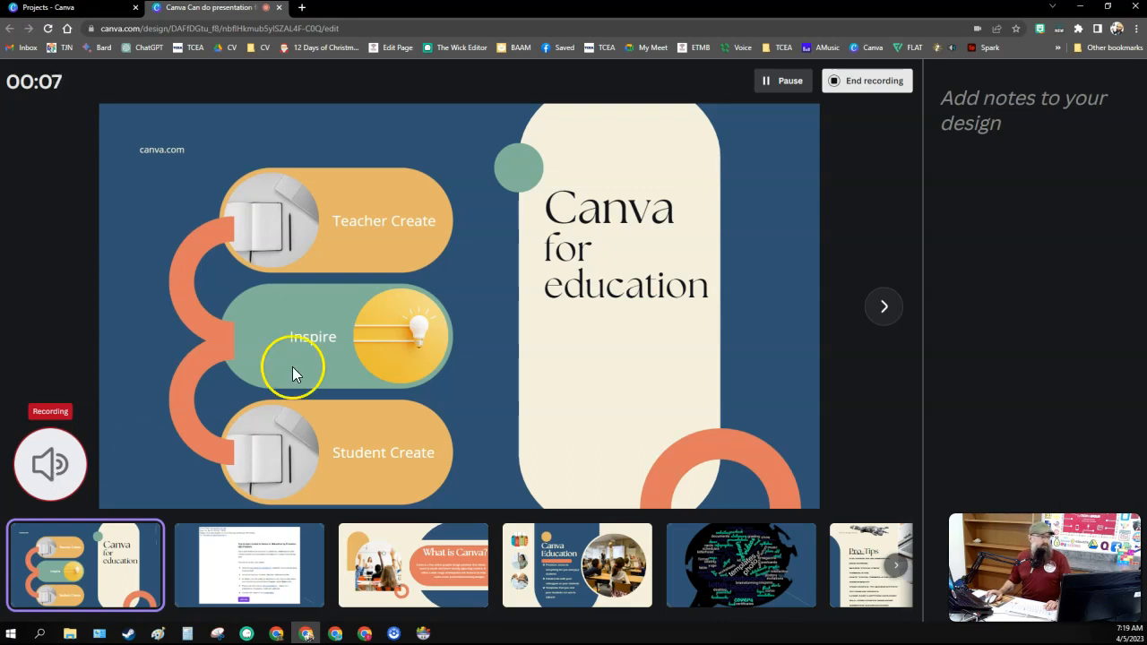
pyautogui.moveTo(883, 306)
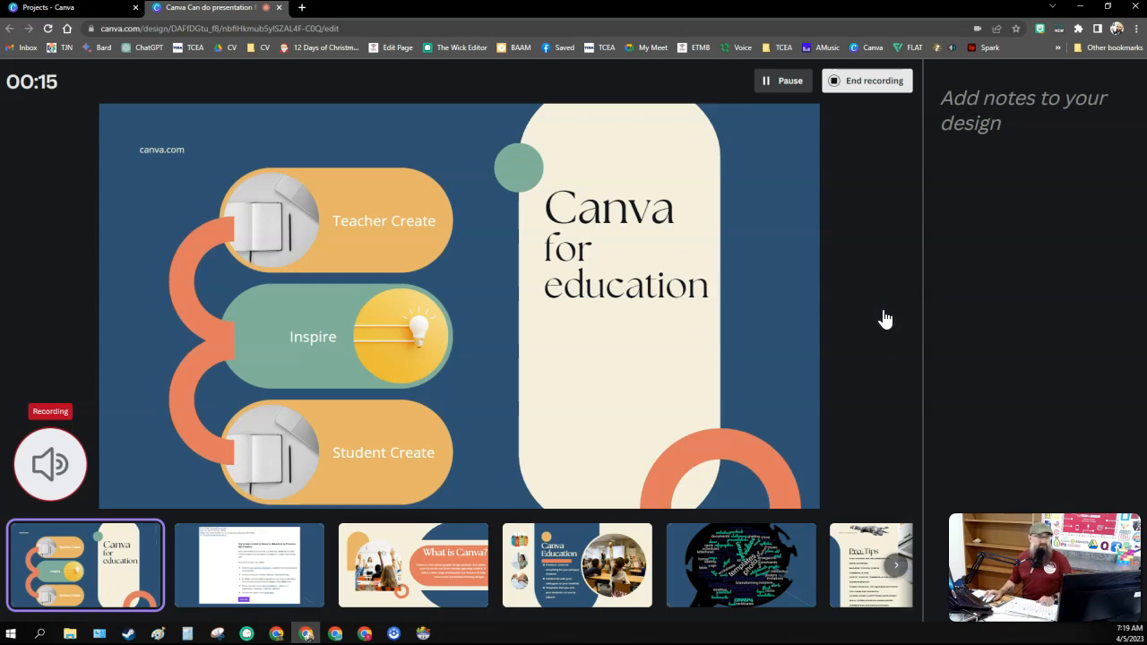
pyautogui.moveTo(885, 308)
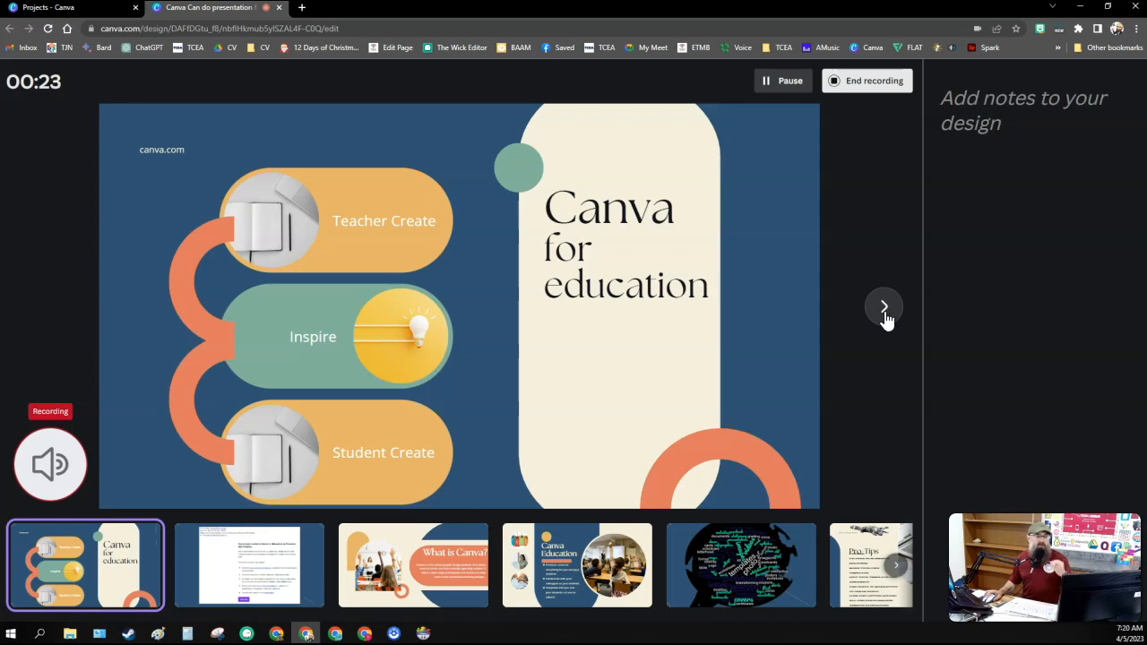
pyautogui.moveTo(887, 319)
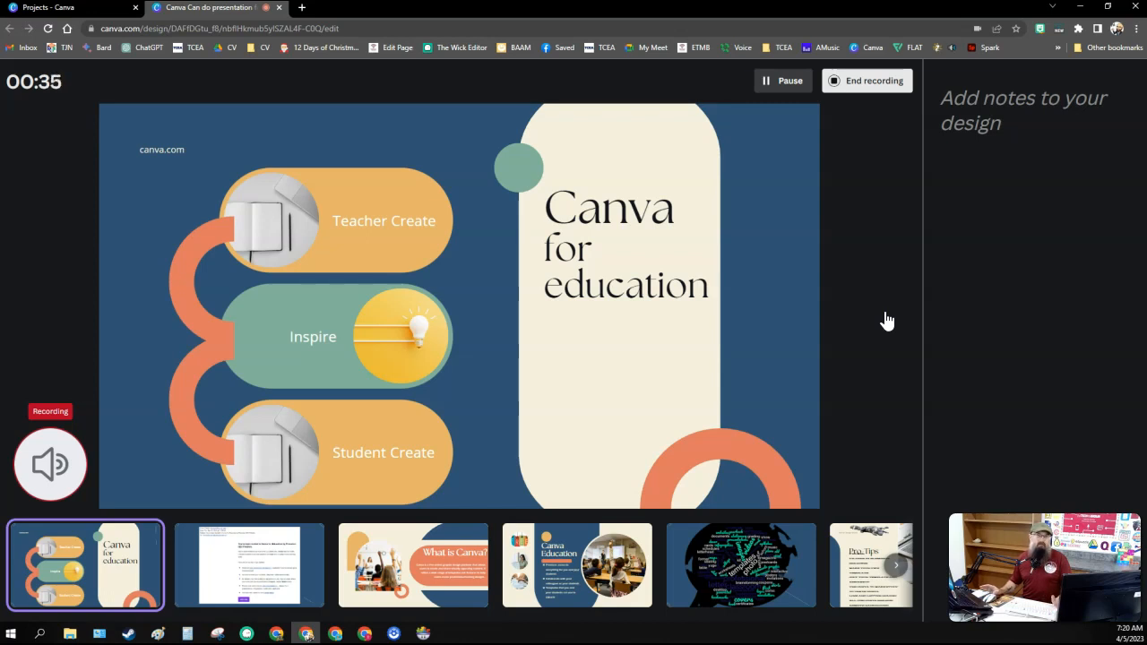
pyautogui.moveTo(869, 161)
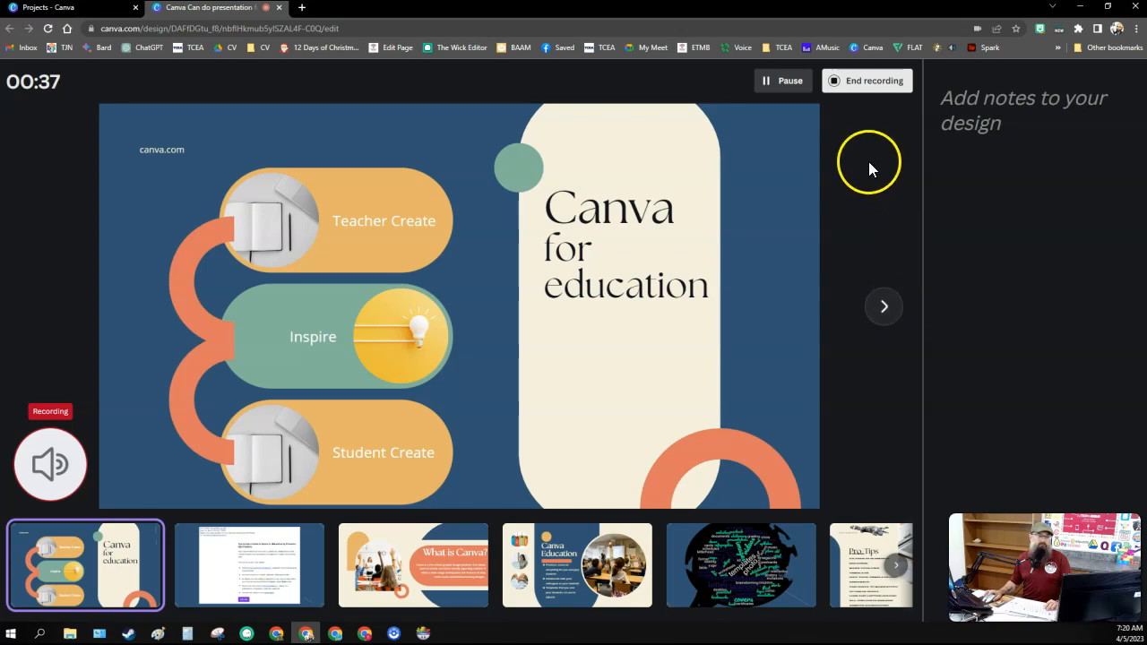
# Step: End the recording after narrating, leaving the shareable recording link ready
pyautogui.click(865, 81)
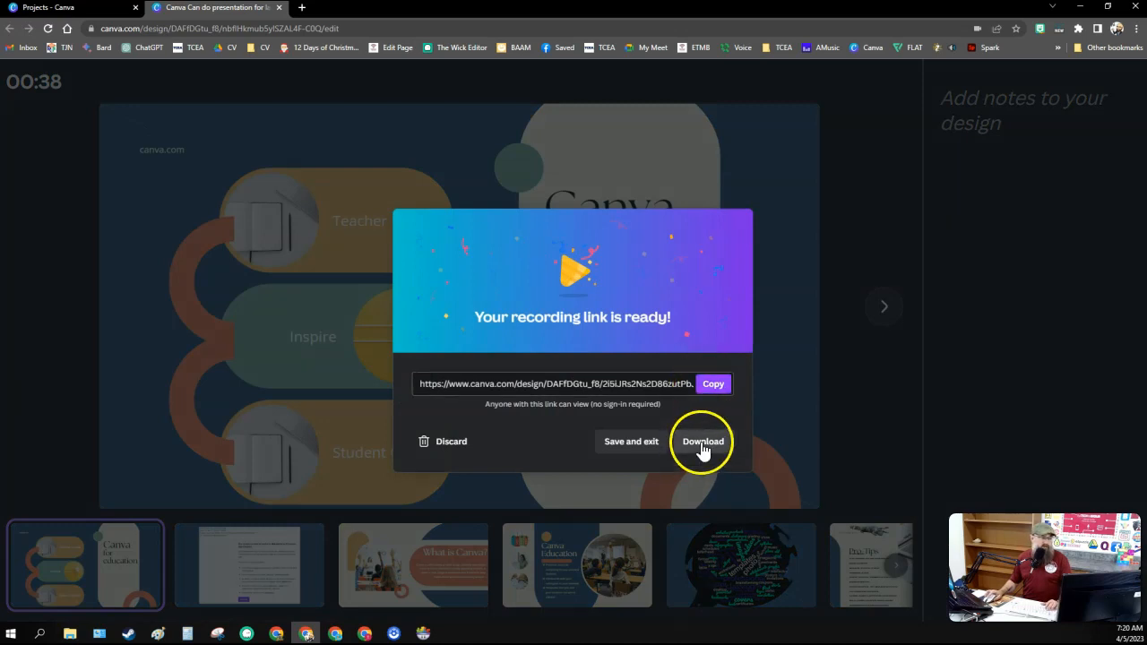
pyautogui.moveTo(683, 455)
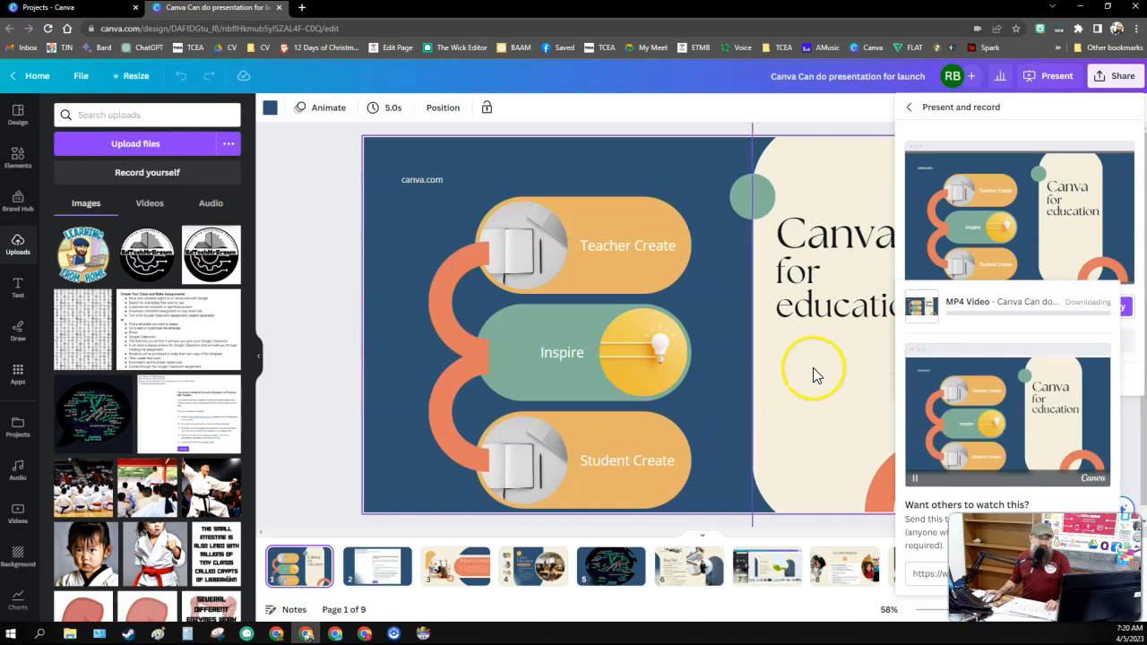
pyautogui.moveTo(781, 369)
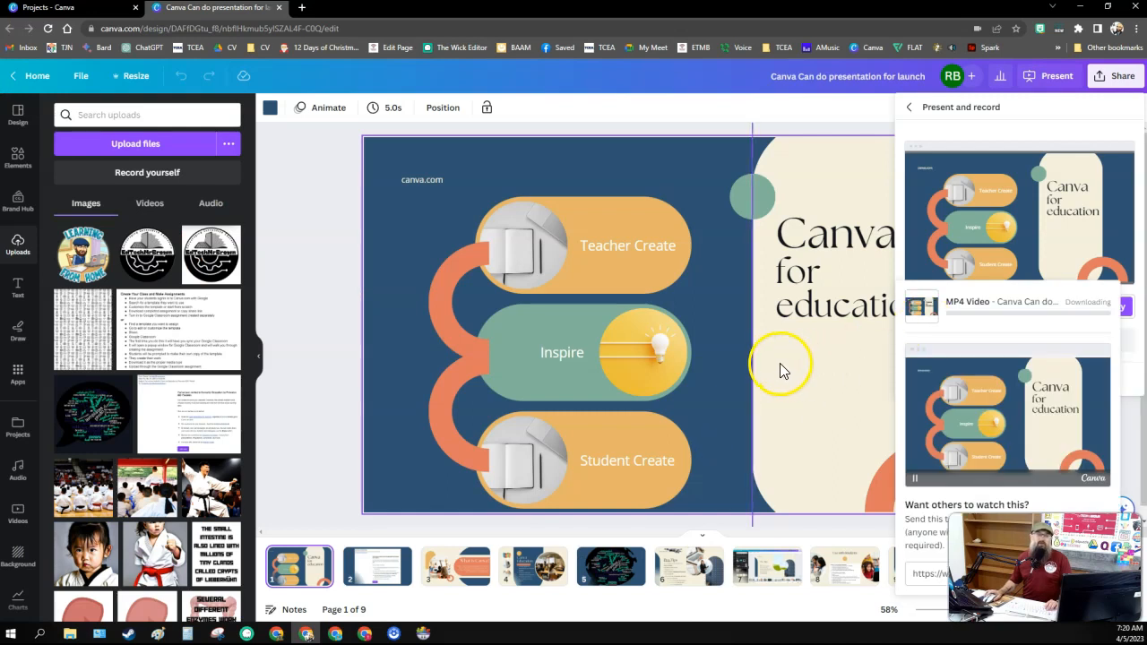
pyautogui.moveTo(832, 426)
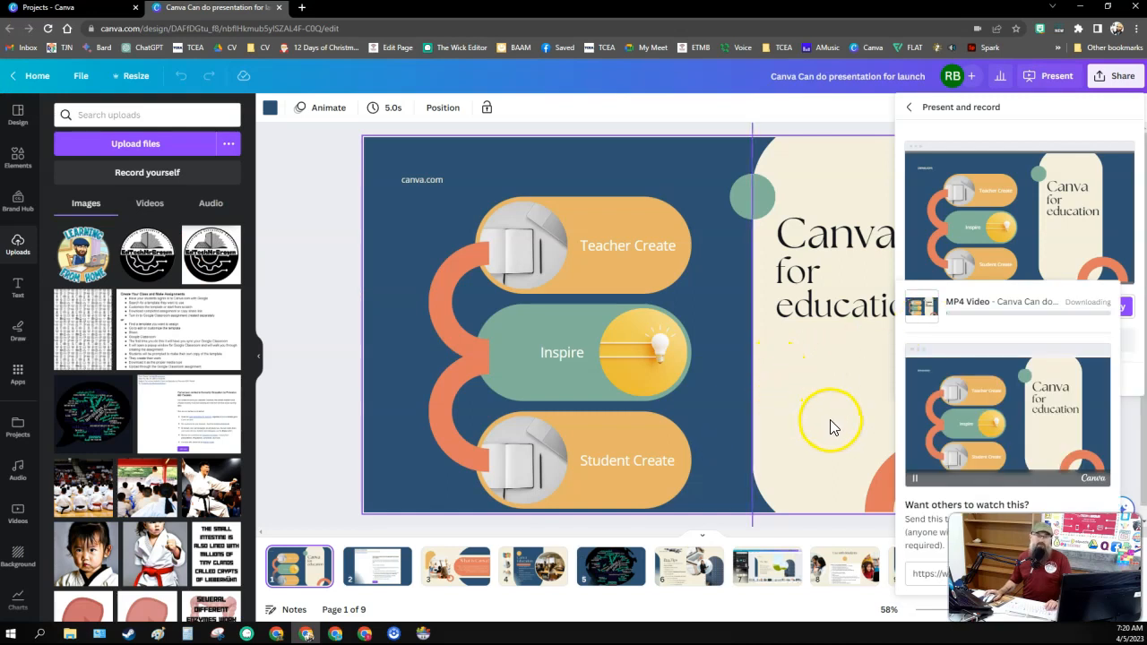